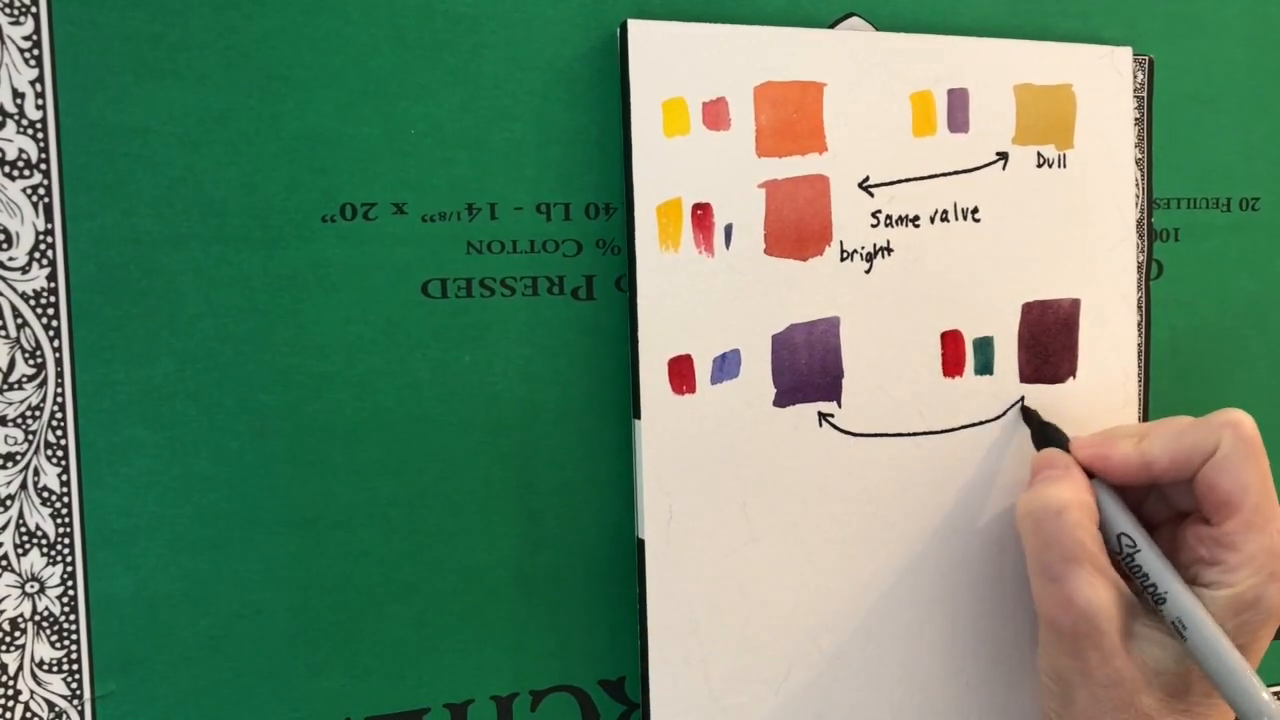
pyautogui.write('Same value')
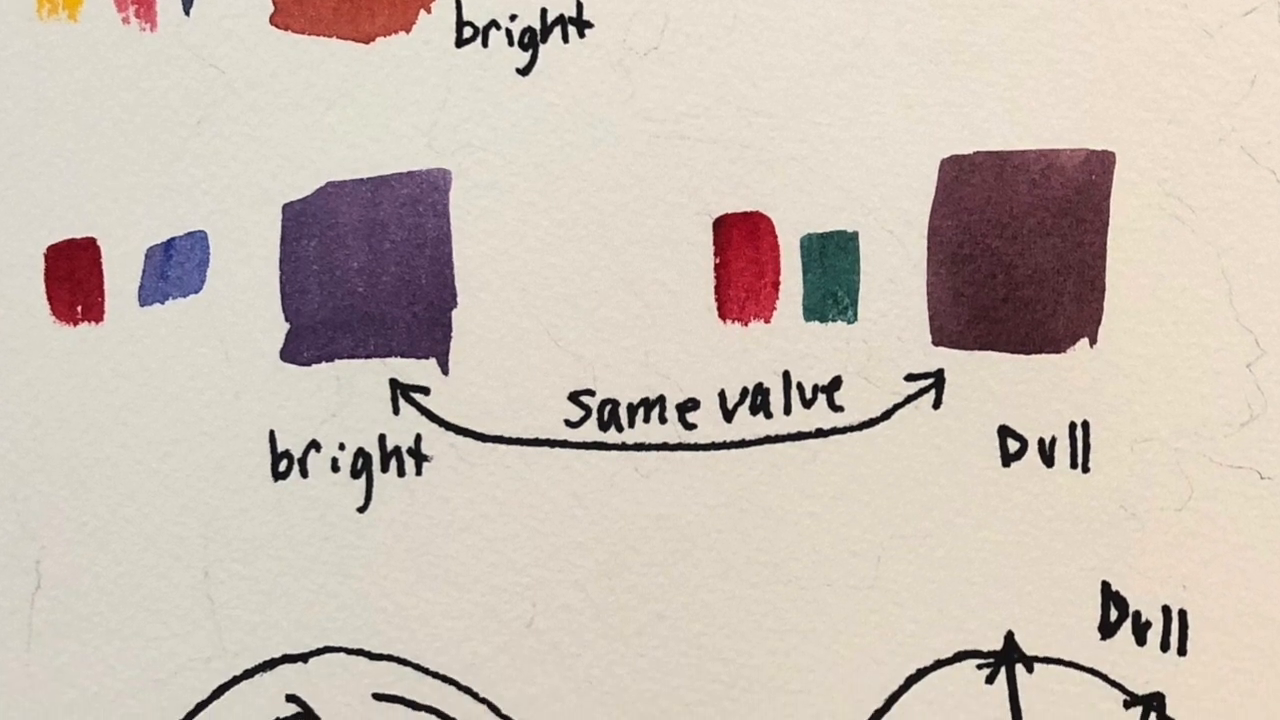
pyautogui.scroll(-3)
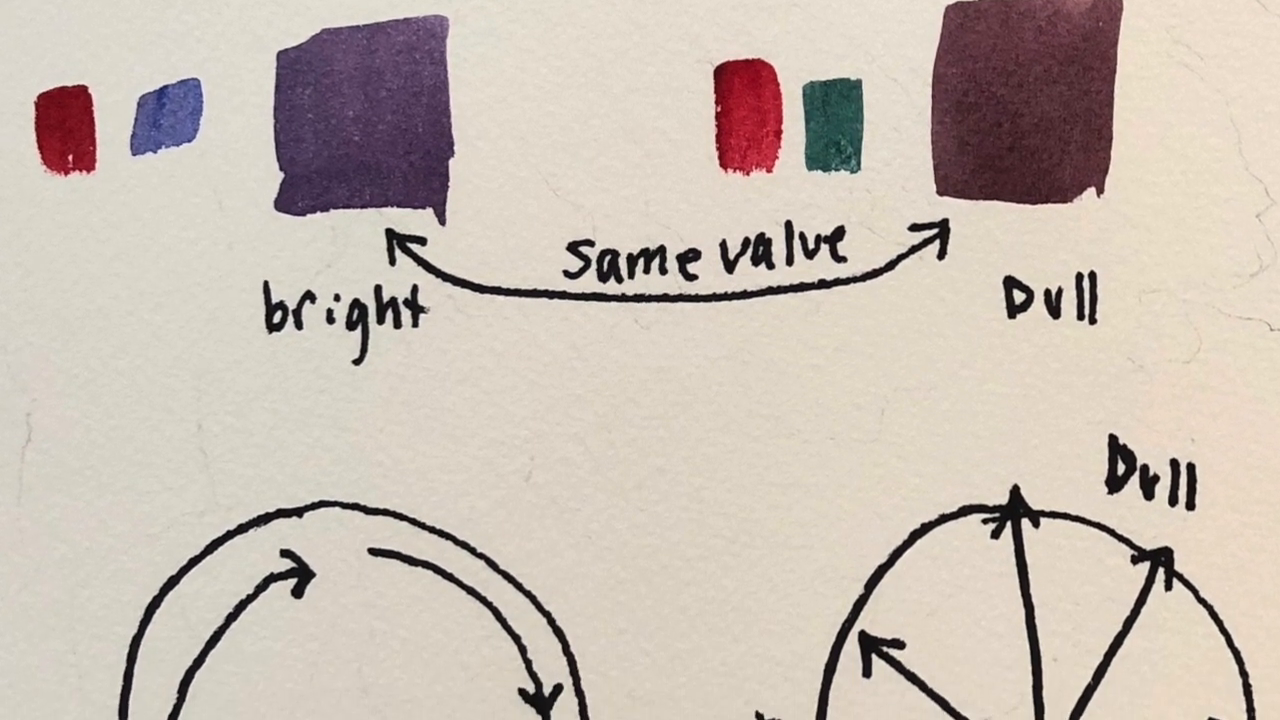
pyautogui.scroll(-3)
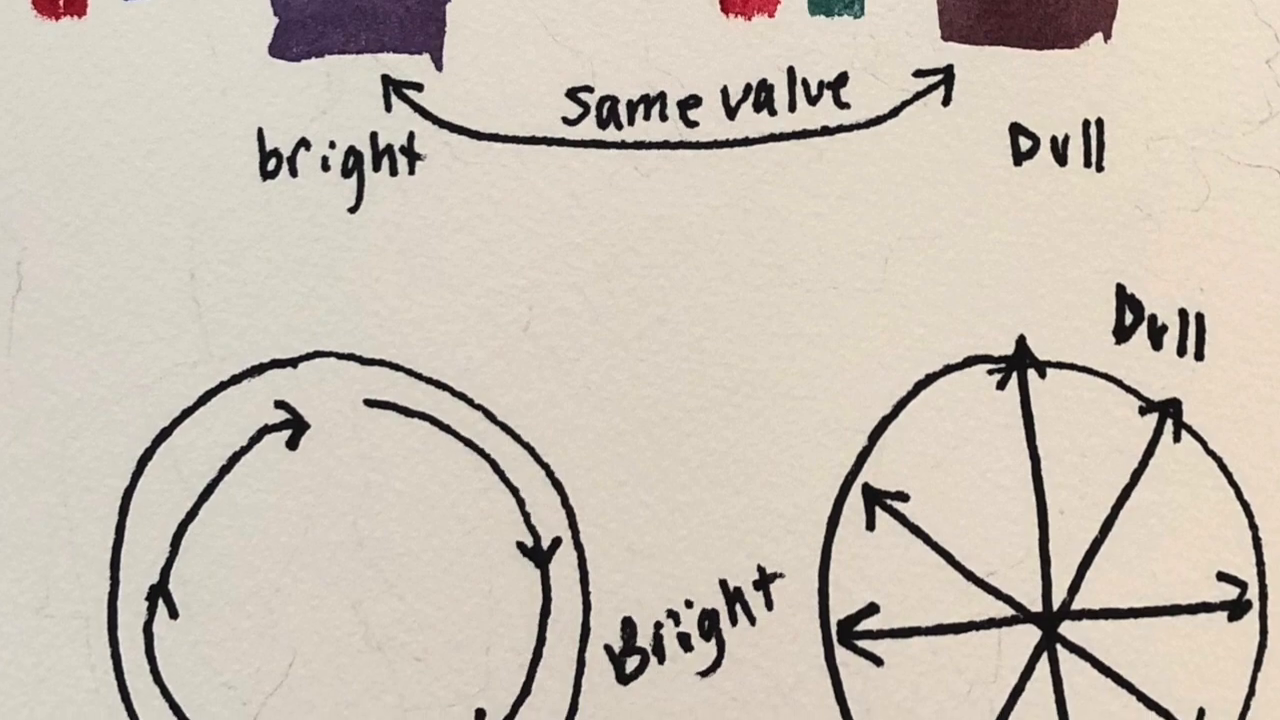